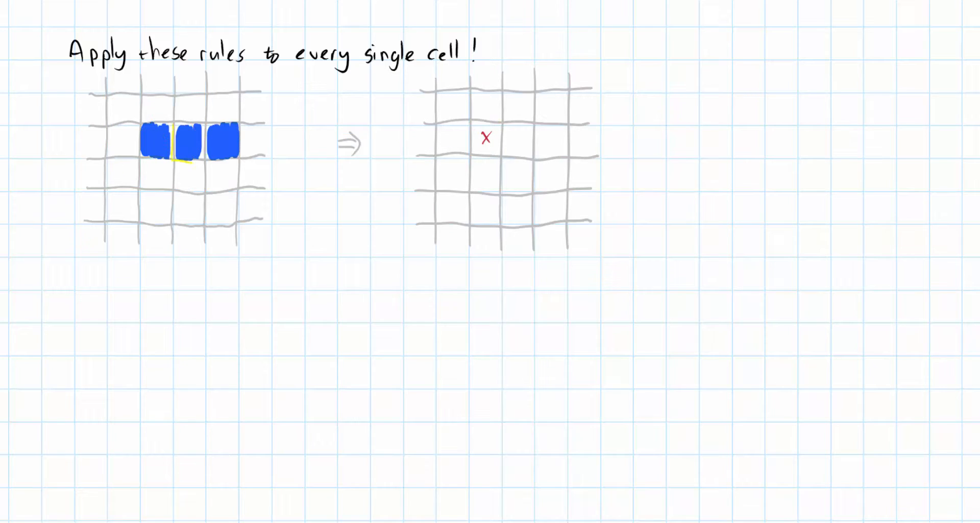
Draw a grid with three blue cells, an arrow, and a next-generation grid with a red x
{"action": "left_click_drag", "start_coordinate": [187, 100], "coordinate": [494, 141]}
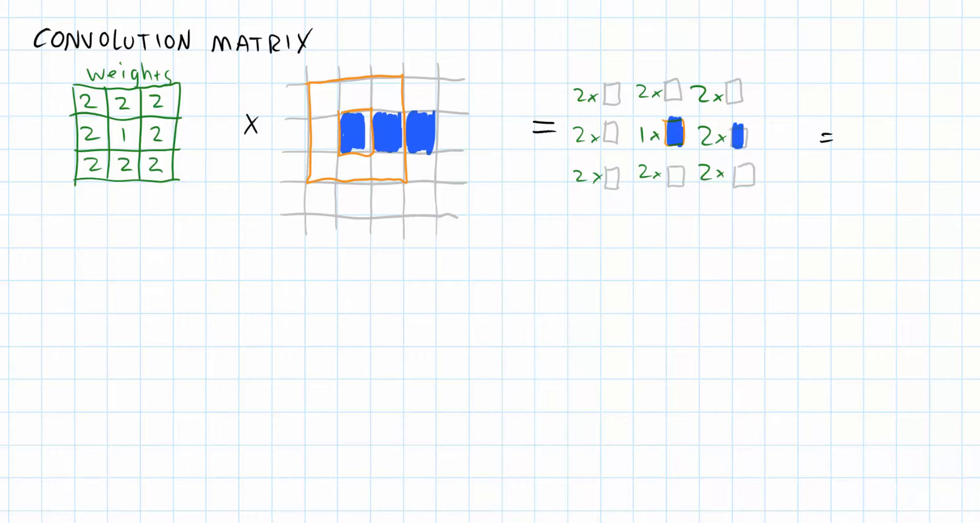
Draw the result cell after the equals sign and write 3 in it
{"action": "left_click_drag", "start_coordinate": [859, 116], "coordinate": [897, 147]}
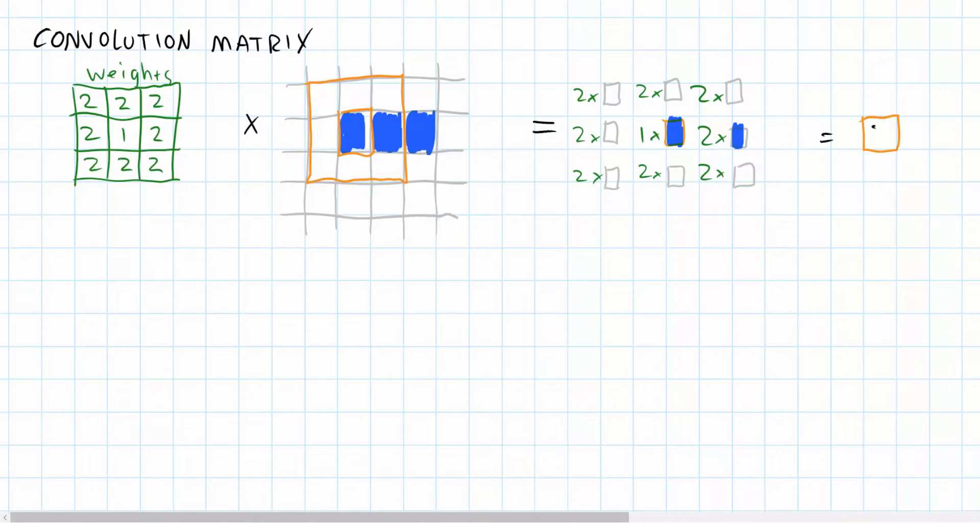
{"action": "type", "text": "3"}
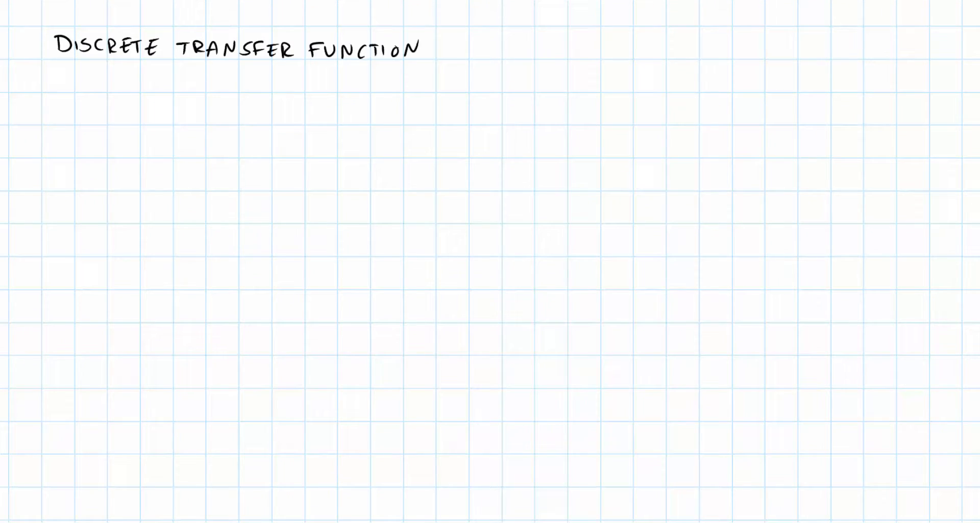
Write the 'input' column with values such as 5 and the 'num.neighb' heading
{"action": "type", "text": "input"}
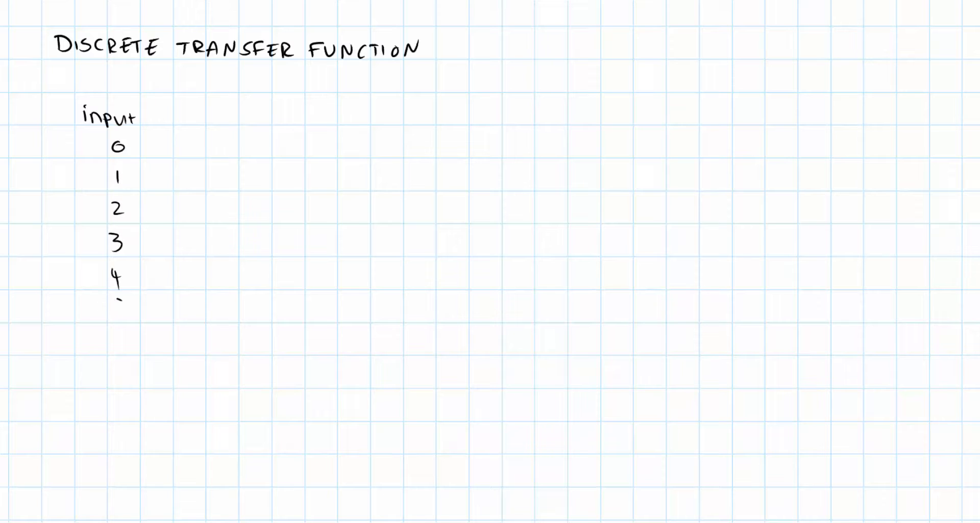
{"action": "type", "text": "5"}
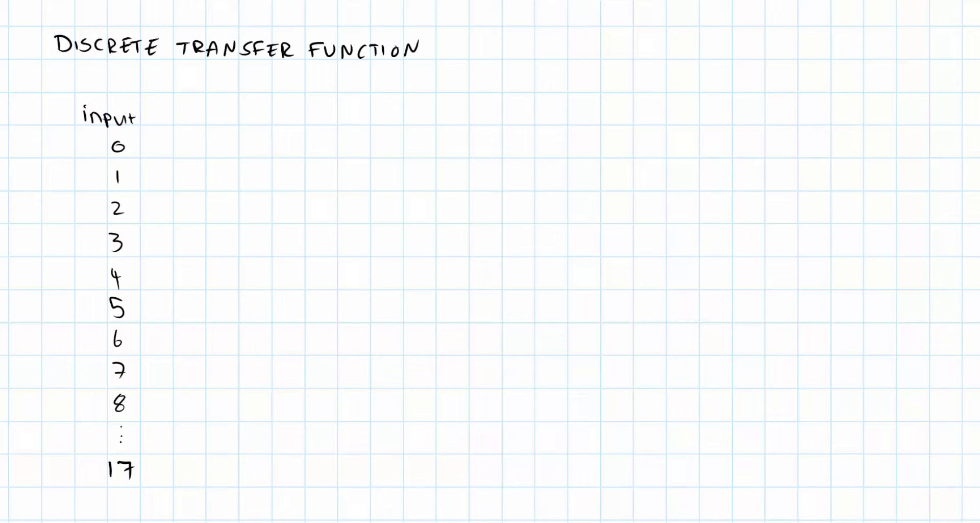
{"action": "type", "text": "num.neighb"}
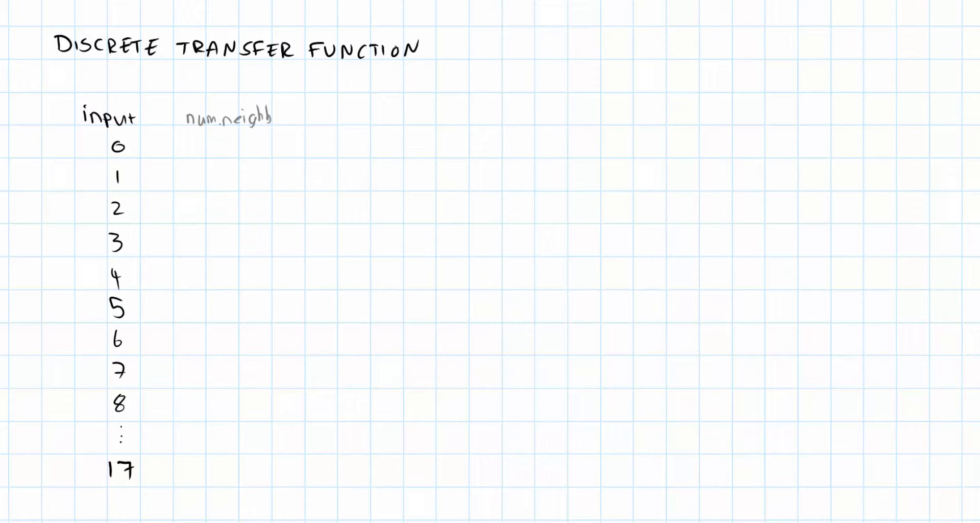
{"action": "scroll", "scroll_direction": "down", "scroll_amount": 3}
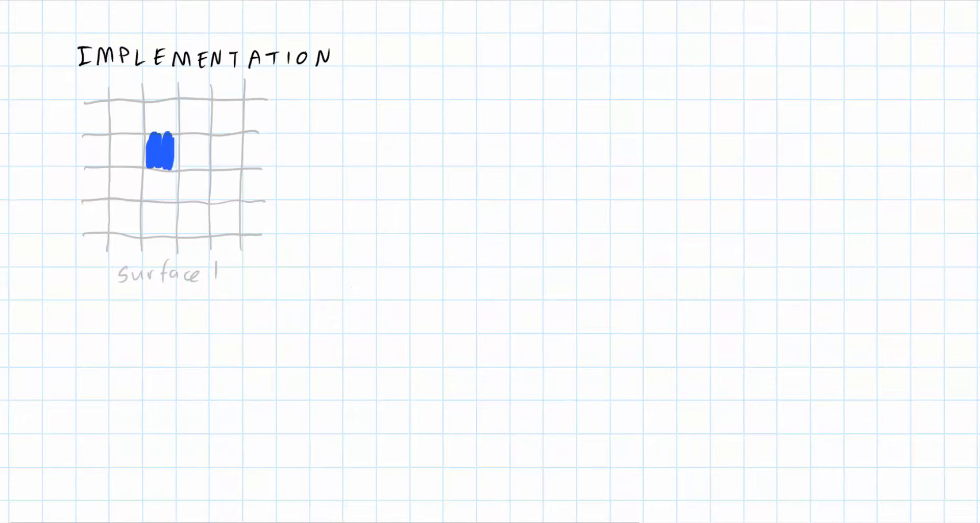
Complete surface 1's blue row and mark surface 2 for display with an arrow
{"action": "left_click_drag", "start_coordinate": [181, 150], "coordinate": [234, 150]}
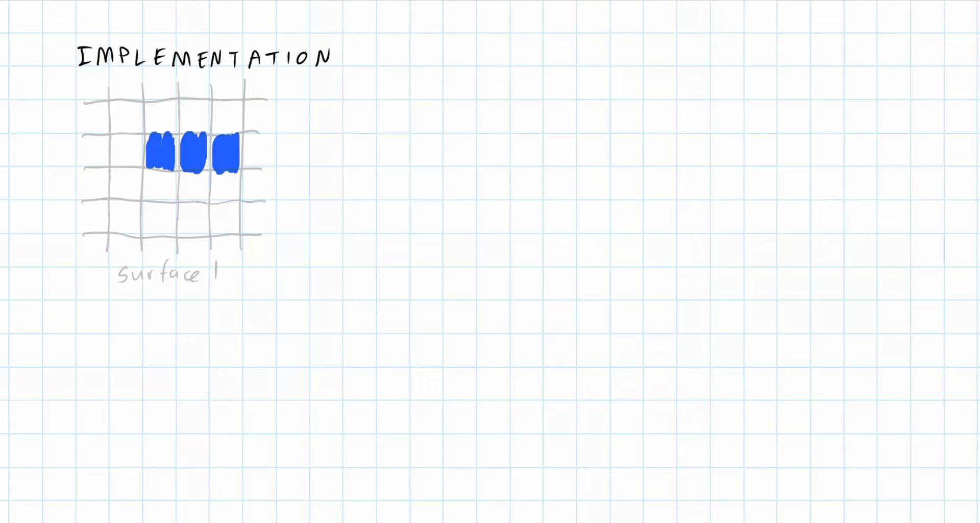
{"action": "type", "text": "display this"}
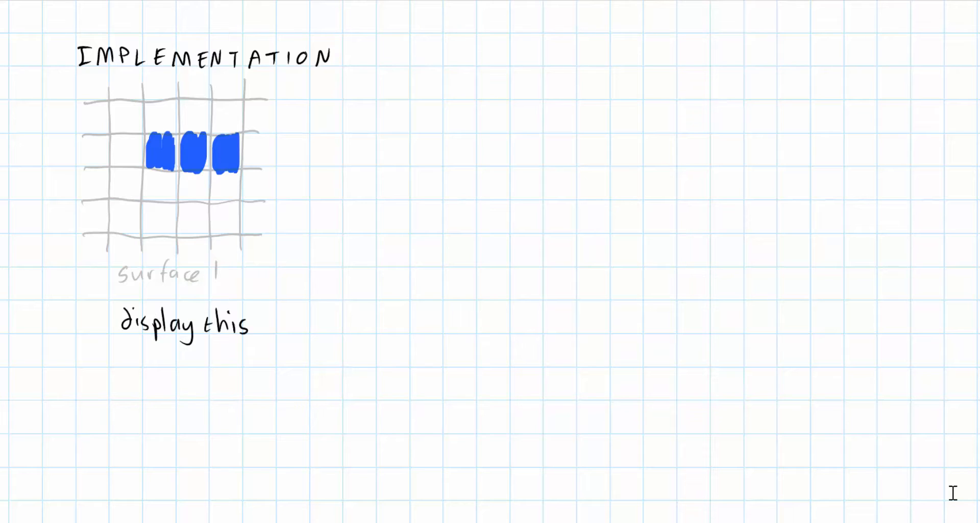
{"action": "left_click_drag", "start_coordinate": [269, 328], "coordinate": [262, 275]}
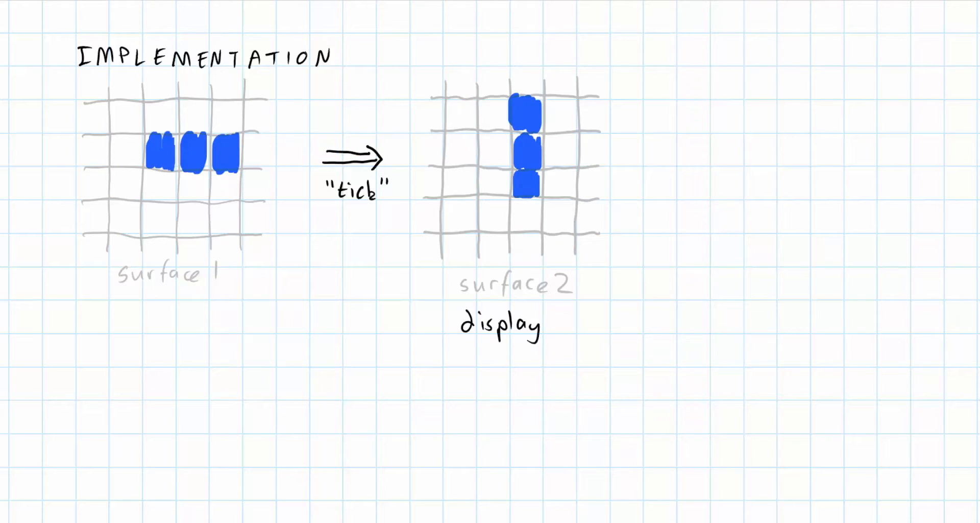
{"action": "type", "text": "this"}
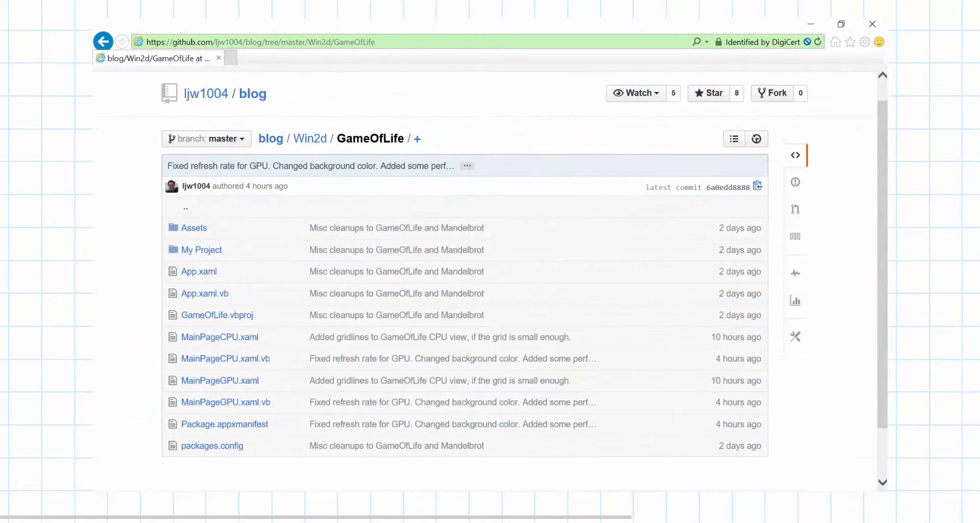
{"action": "mouse_move", "coordinate": [271, 138]}
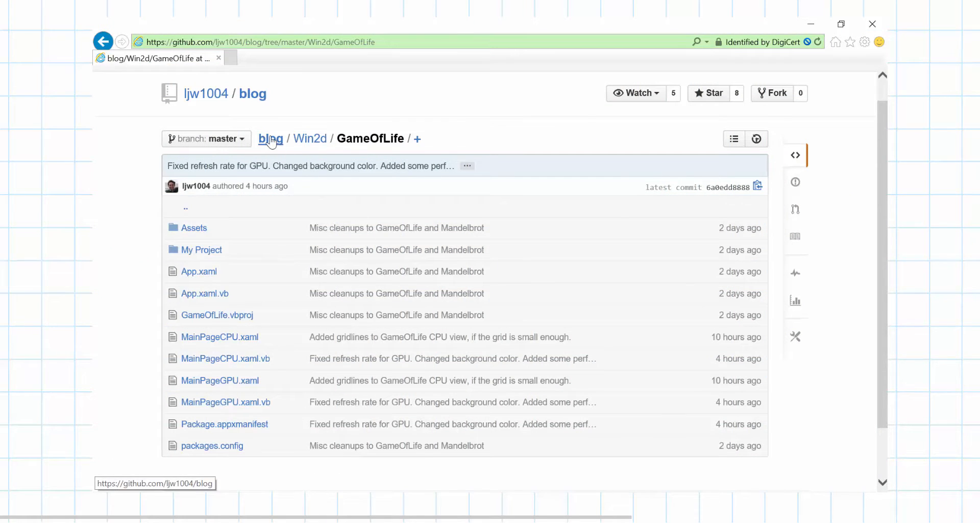
Go up from GameOfLife to the top-level blog repository via its breadcrumb
{"action": "left_click", "coordinate": [270, 138]}
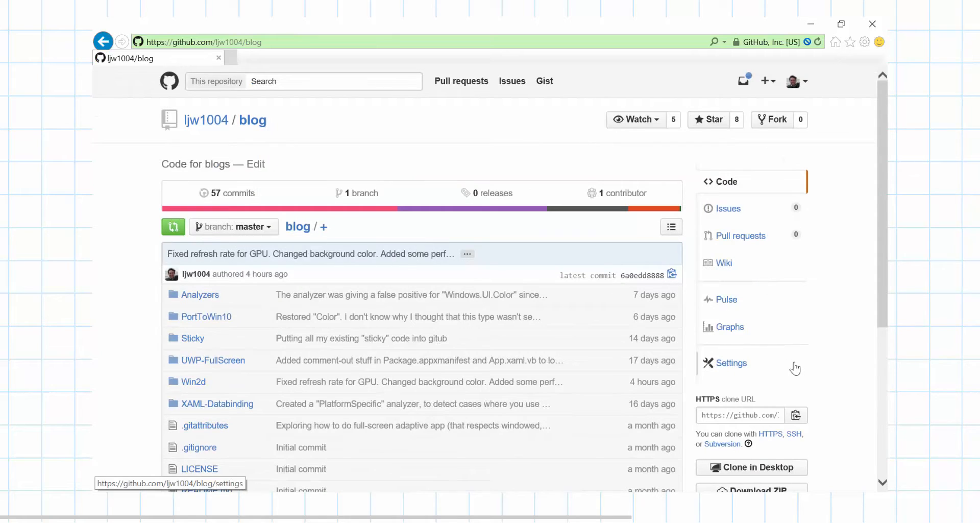
{"action": "mouse_move", "coordinate": [802, 363]}
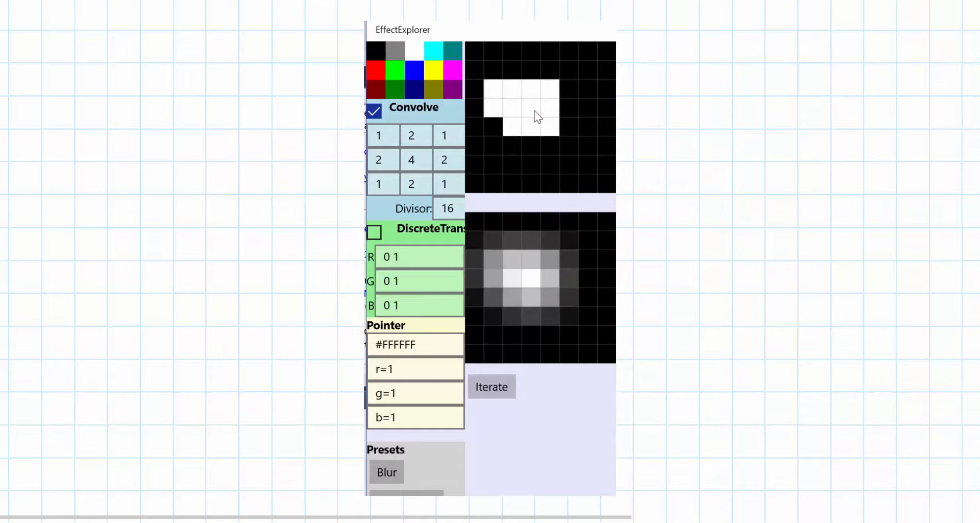
Load the Game of Life rules and glider, then advance it two generations
{"action": "left_click", "coordinate": [491, 386]}
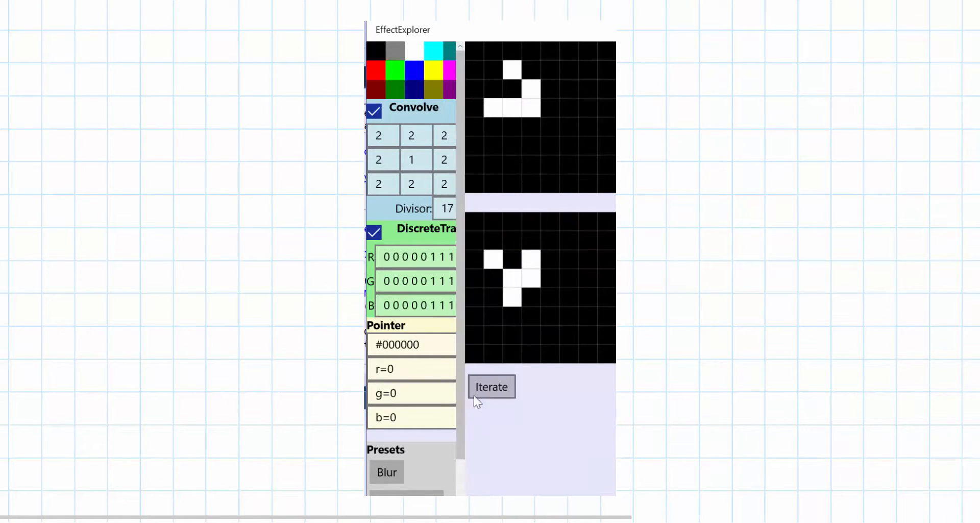
{"action": "left_click", "coordinate": [491, 386]}
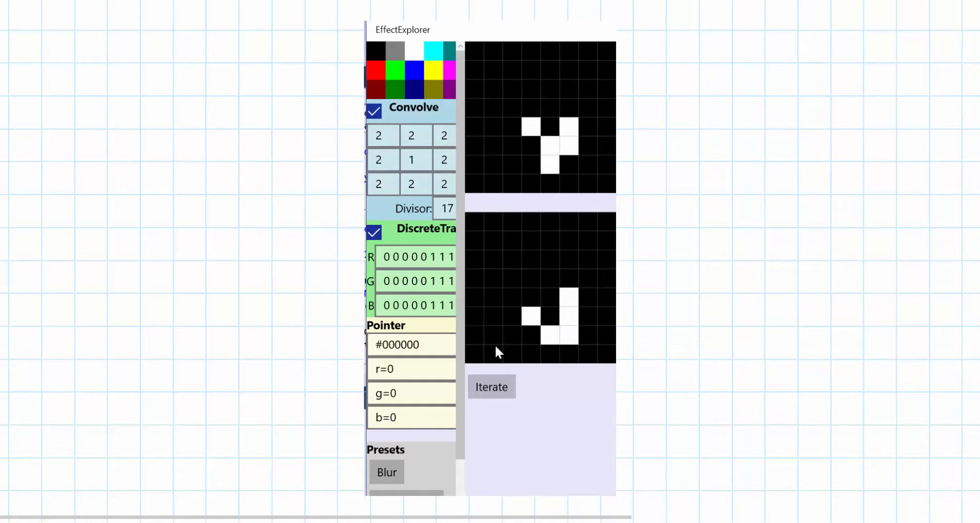
{"action": "left_click", "coordinate": [490, 386]}
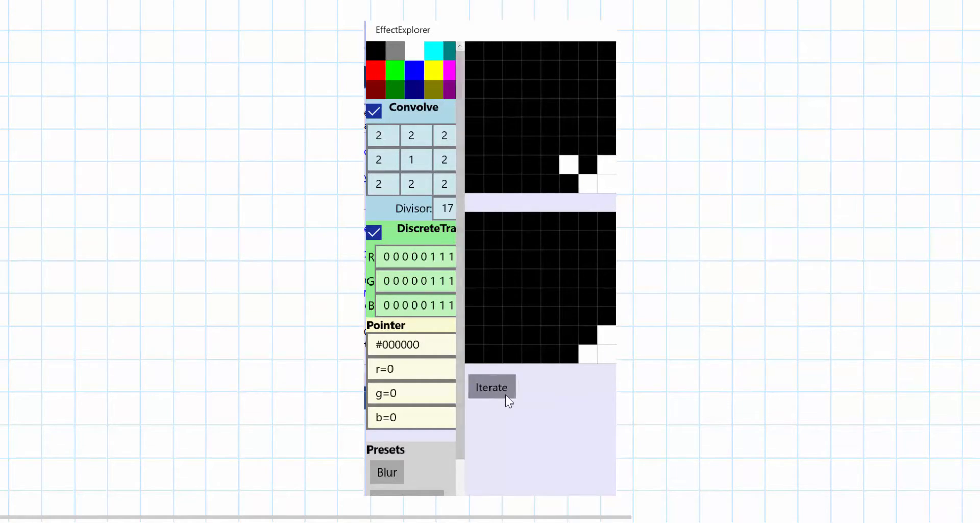